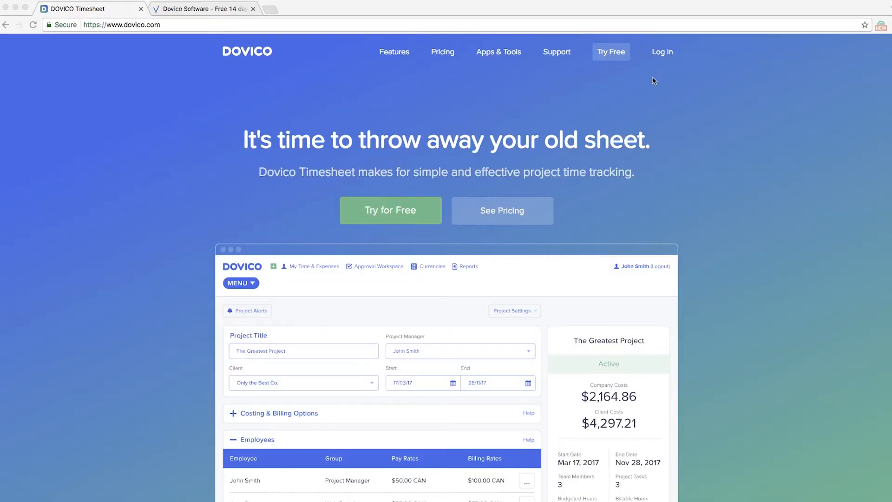
mouse_move(669, 55)
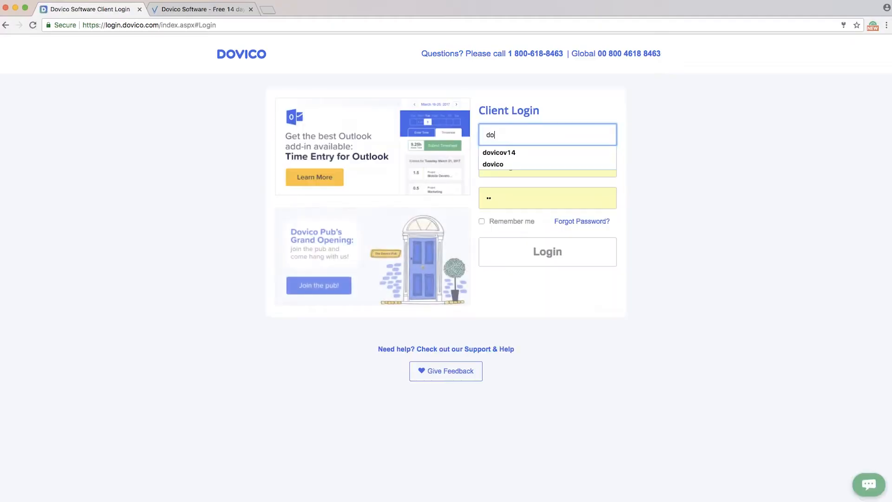
Step: Sign in to the Dovico trial account using the saved company login entry
click(498, 153)
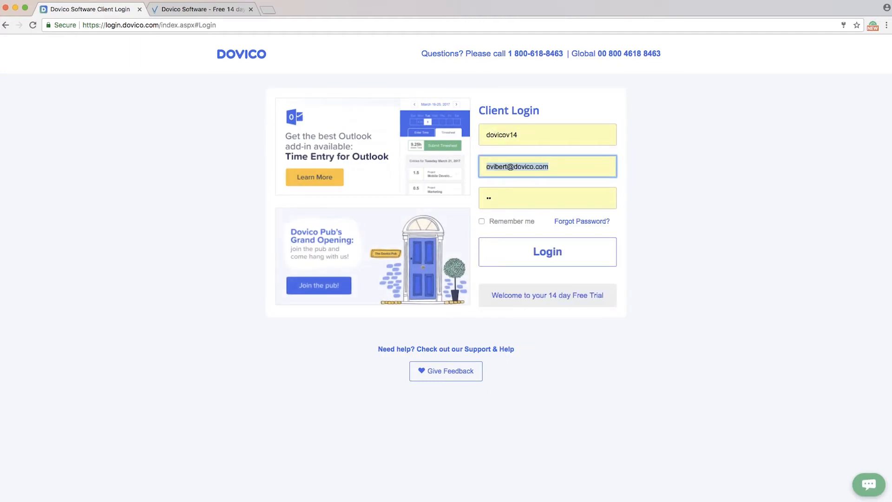
click(547, 250)
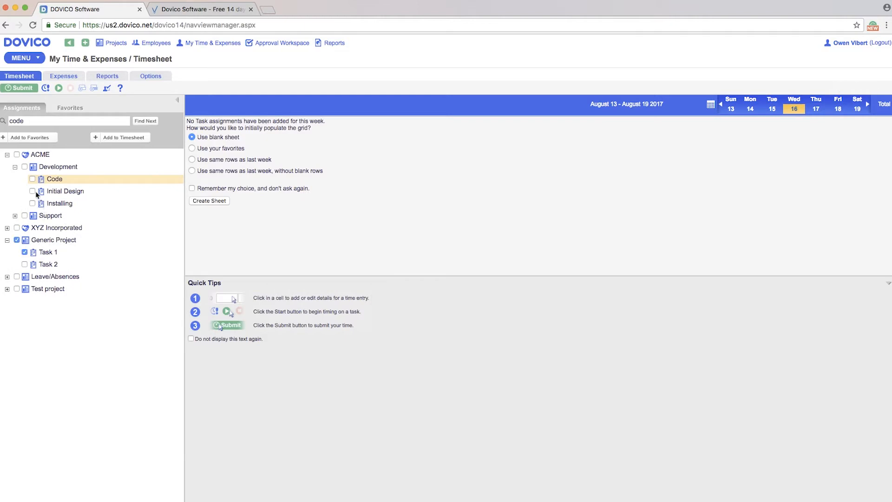
Step: Tick Code under ACME Development, keep Task 1, and add both to the timesheet
click(32, 179)
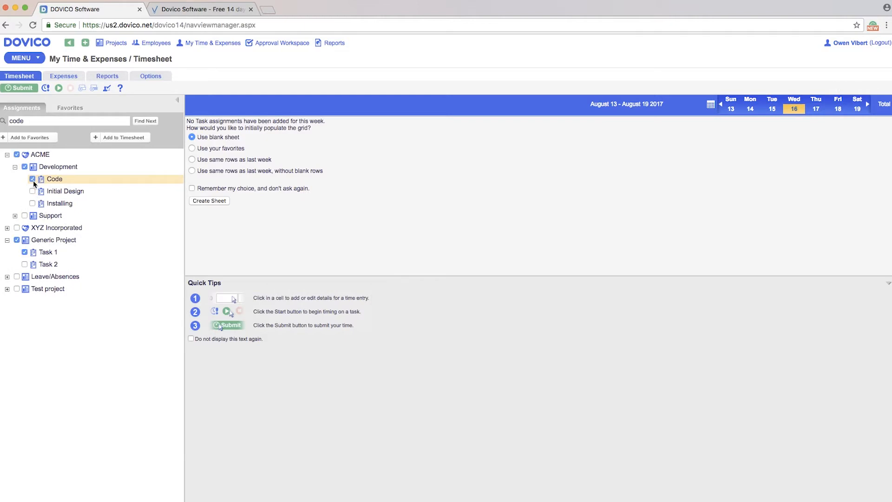
click(121, 137)
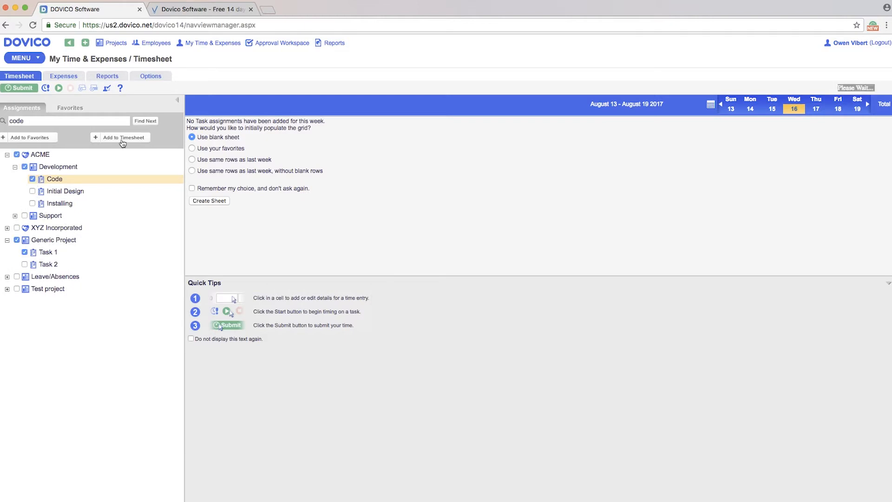
Step: Let the Code and Task 1 rows load into the Aug 13–19 grid at 0.00 hours
click(208, 201)
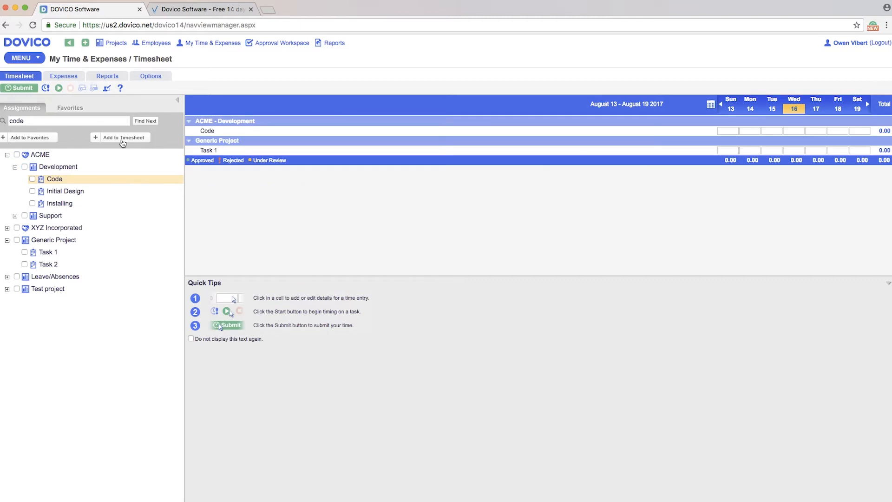
mouse_move(544, 186)
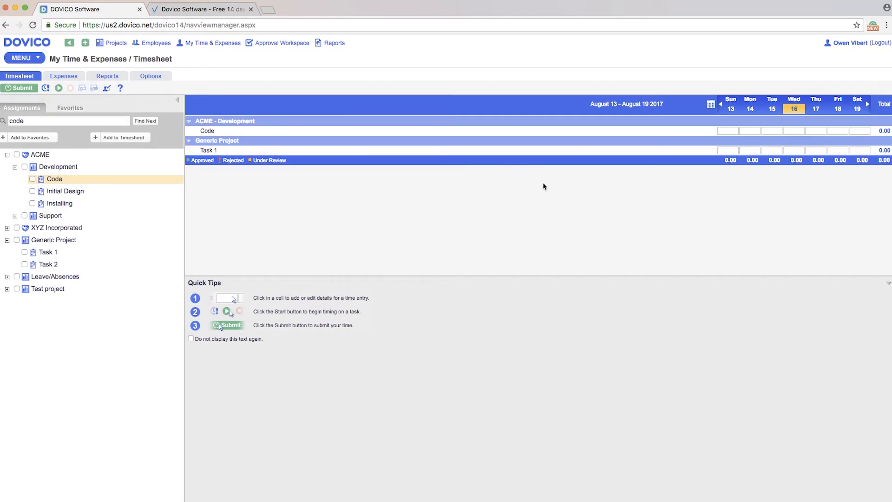
mouse_move(546, 192)
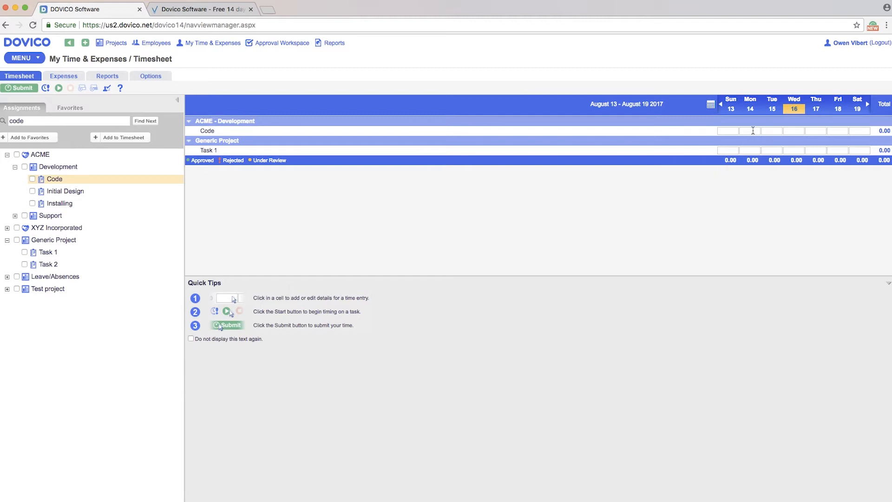
Step: Enter 4:30 hours in the Mon 14 cell of the Code row
click(750, 130)
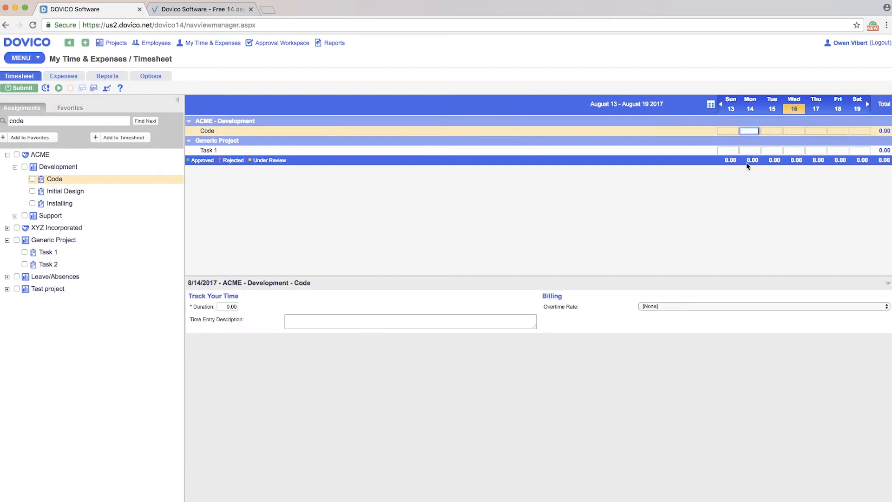
mouse_move(745, 170)
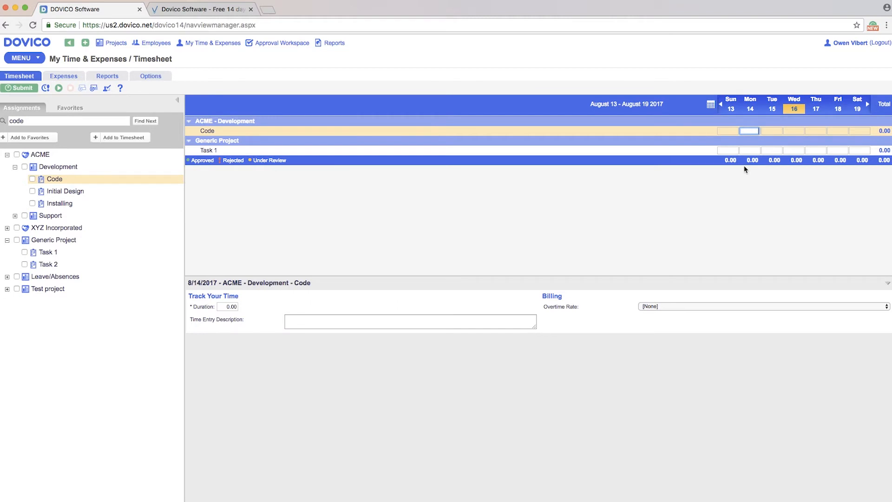
text(4)
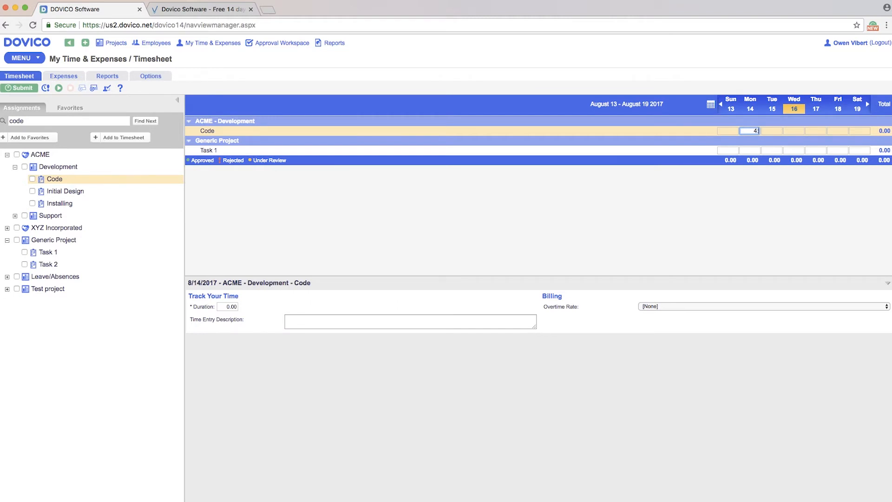
text(:30)
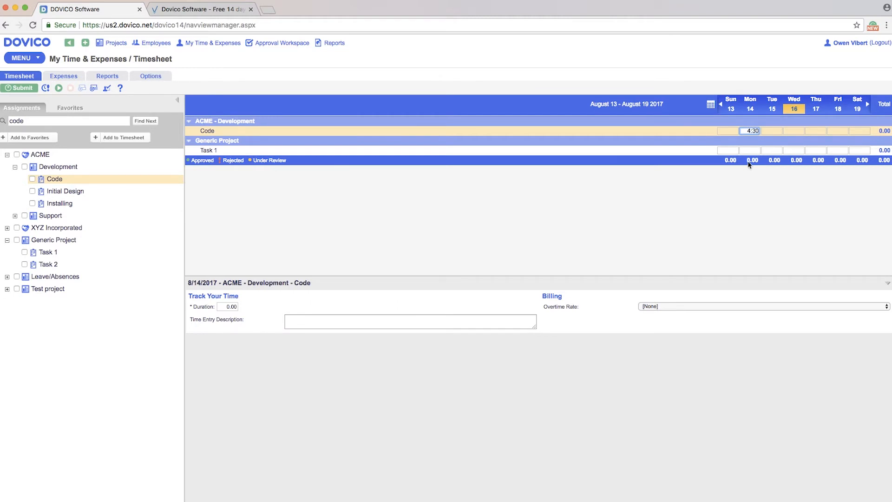